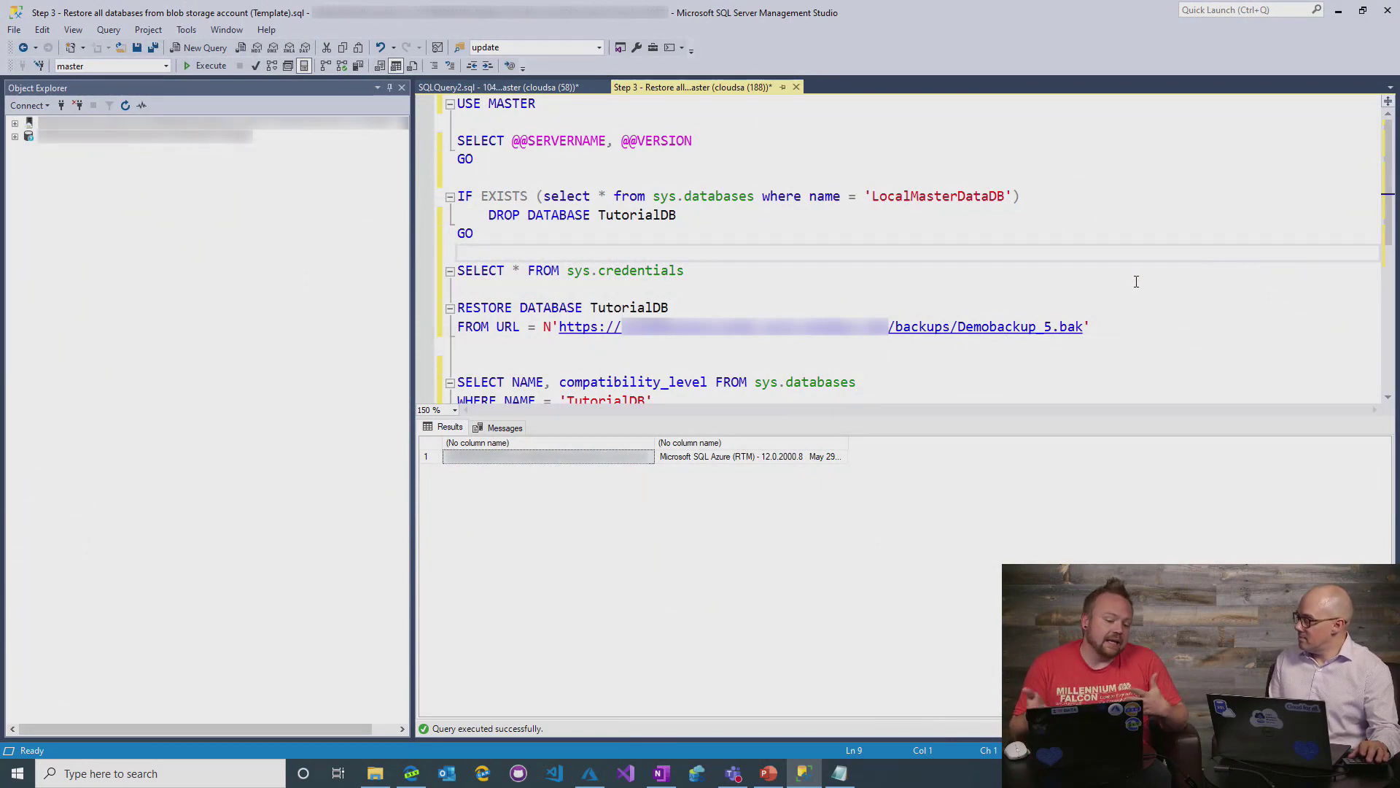
mouse_move(1044, 254)
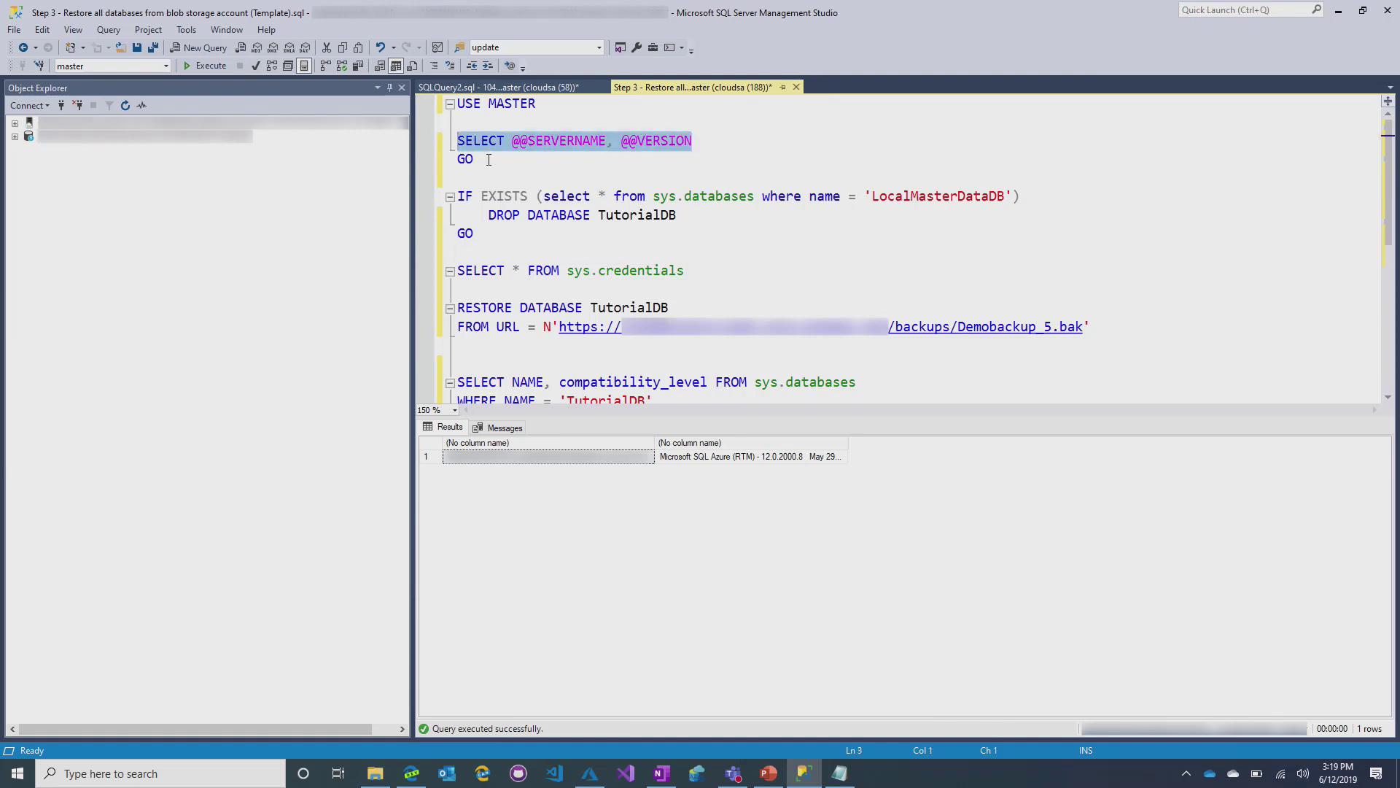
click(205, 66)
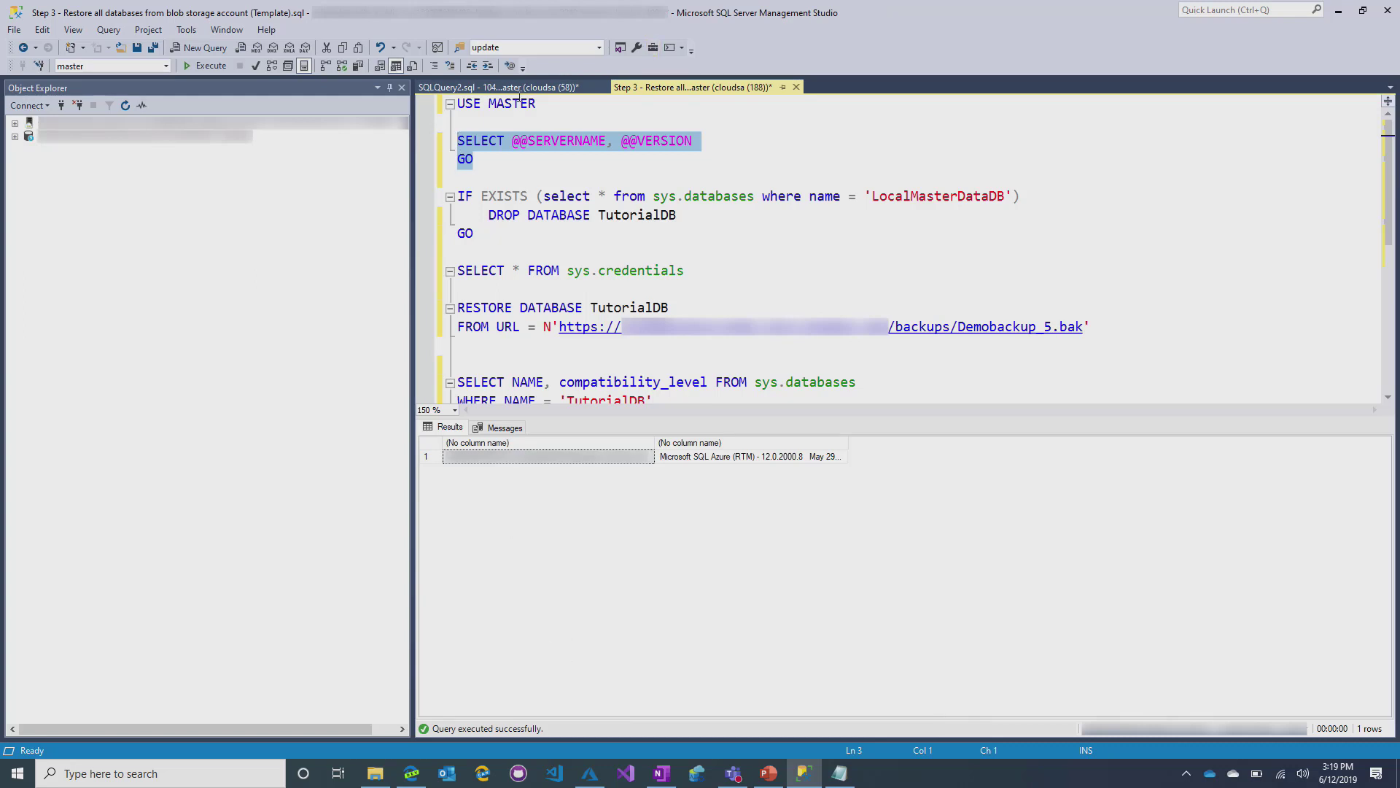
click(496, 86)
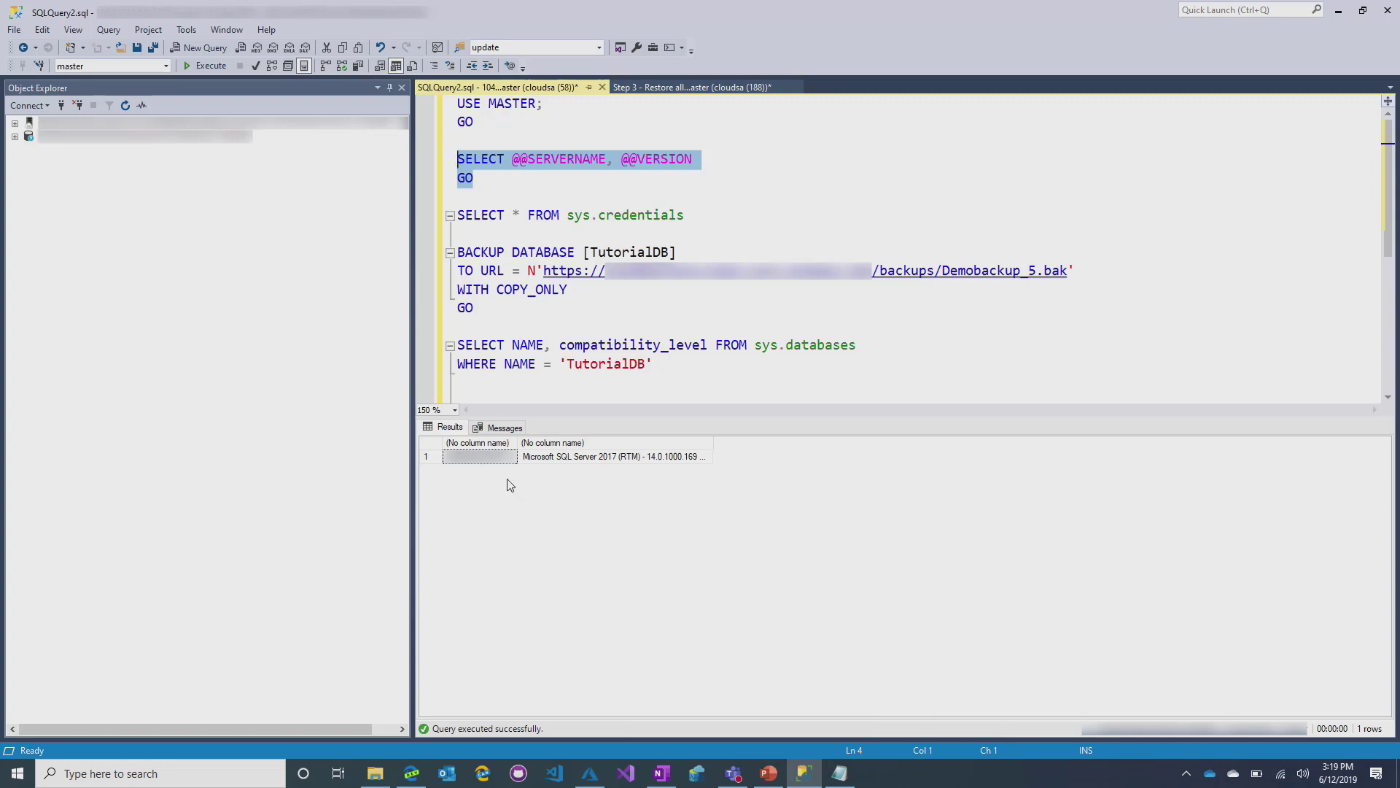
click(480, 456)
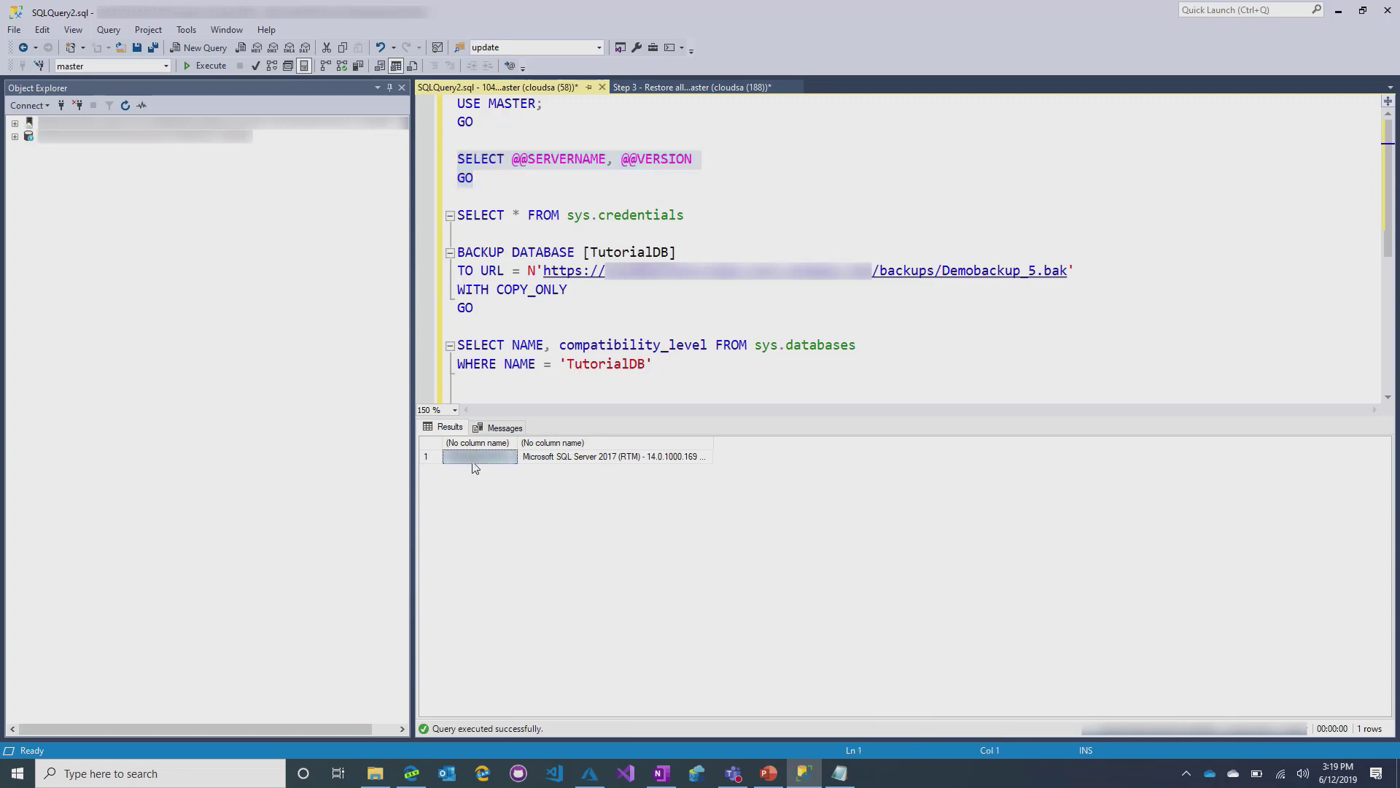
mouse_move(497, 492)
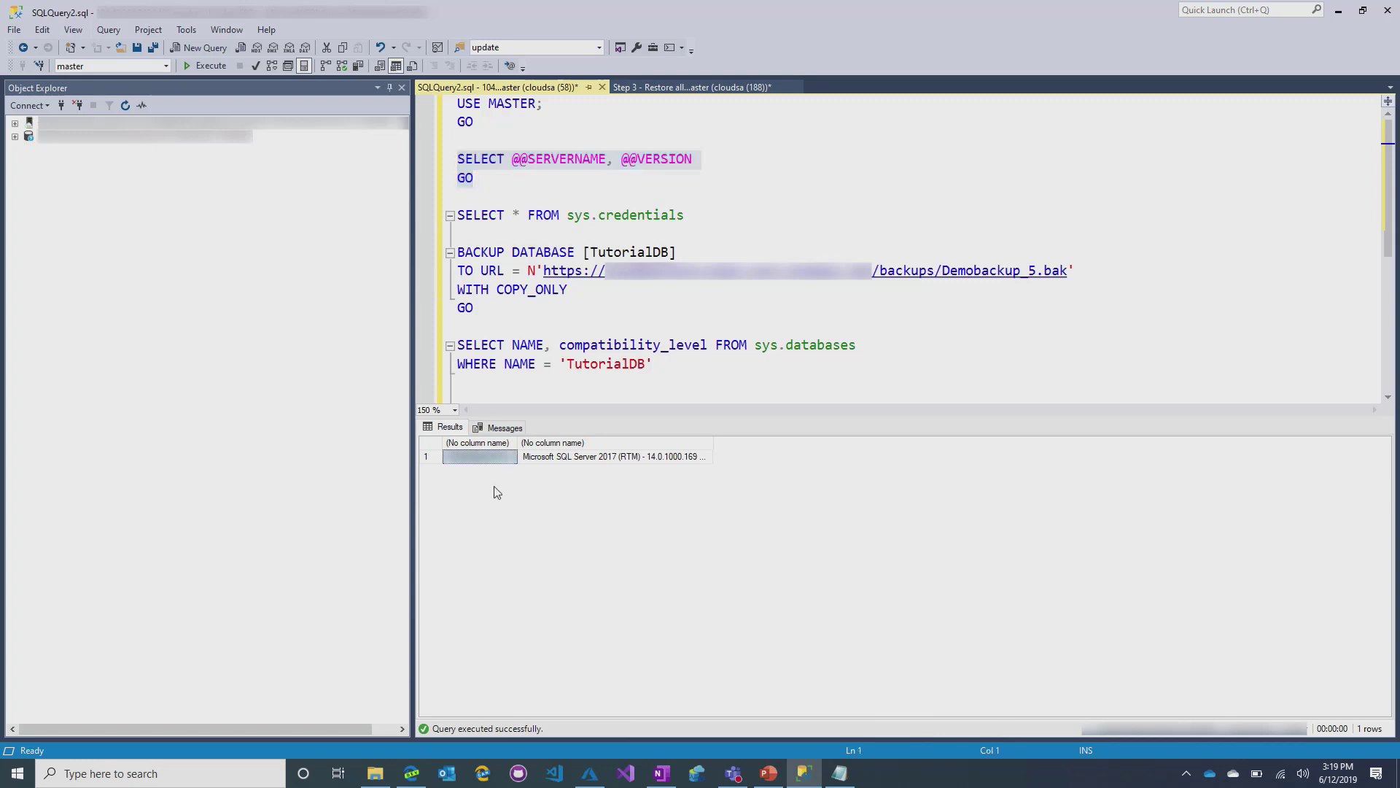
click(614, 457)
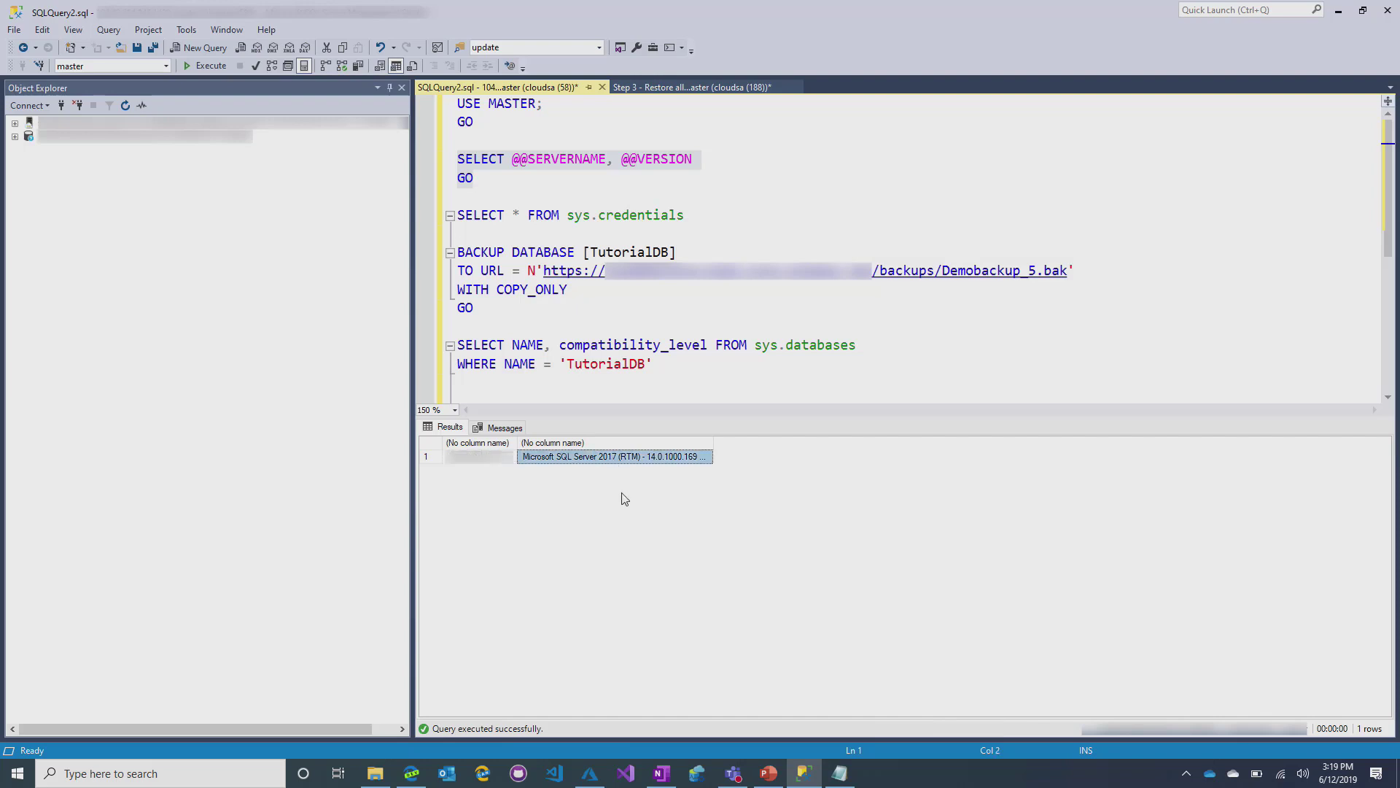
mouse_move(623, 400)
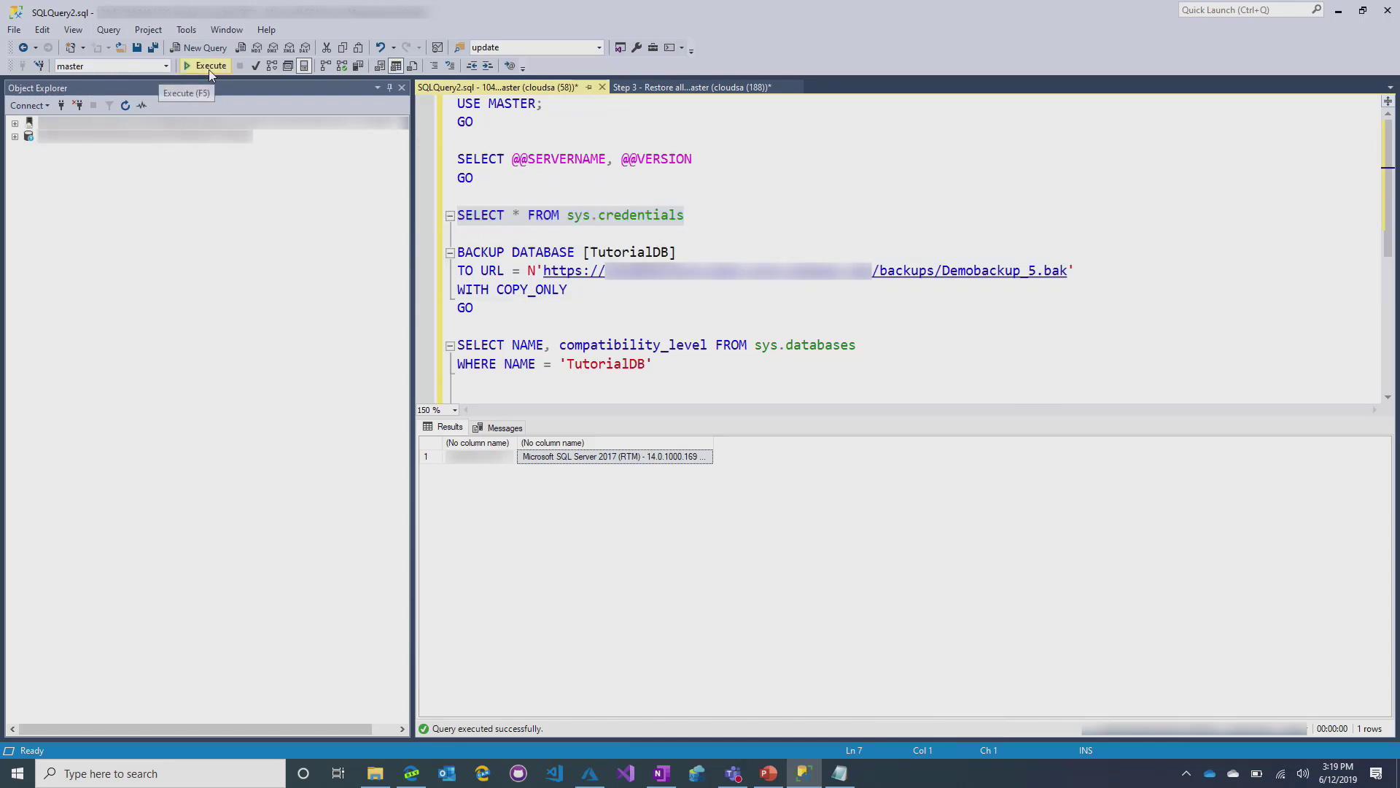
Run SELECT * FROM sys.credentials, listing three shared access signature credentials.
click(206, 65)
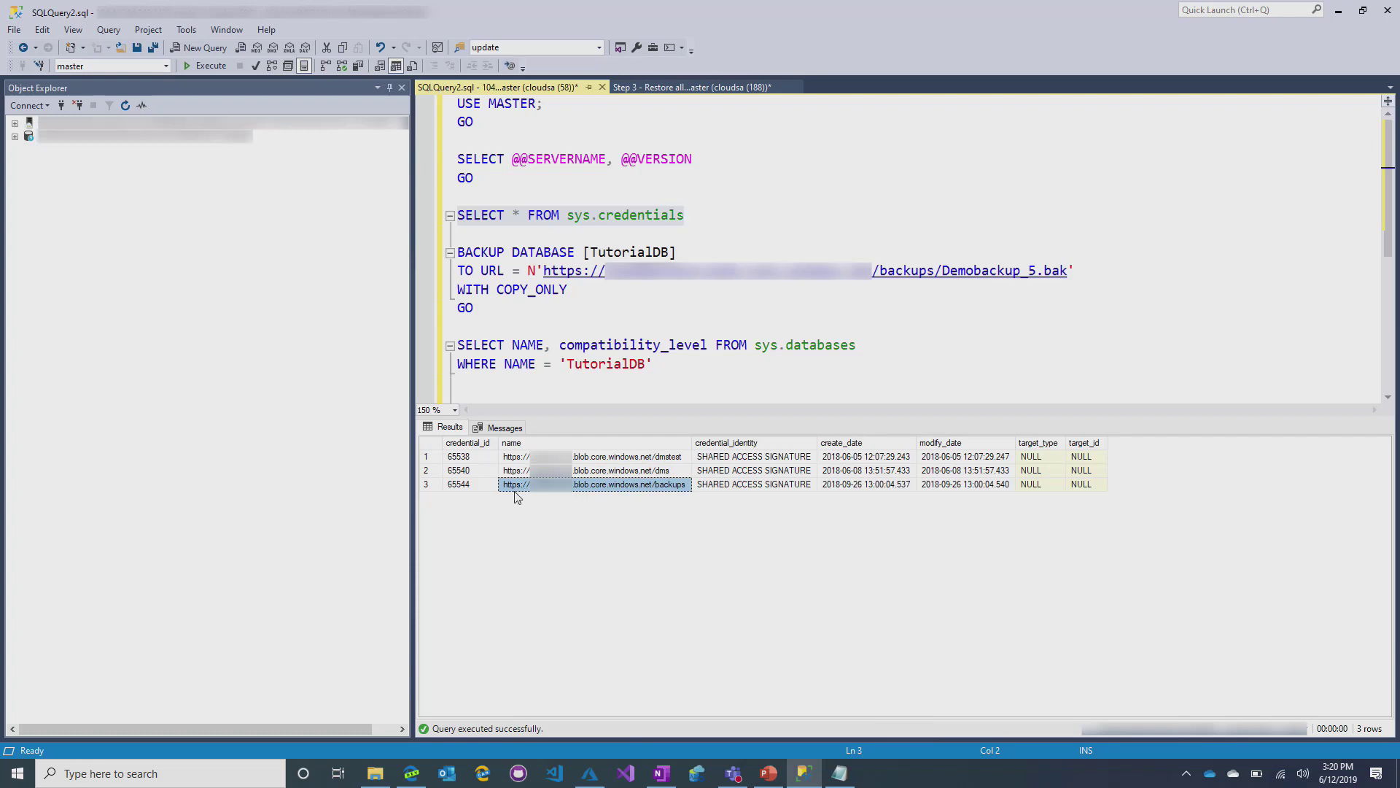
mouse_move(552, 509)
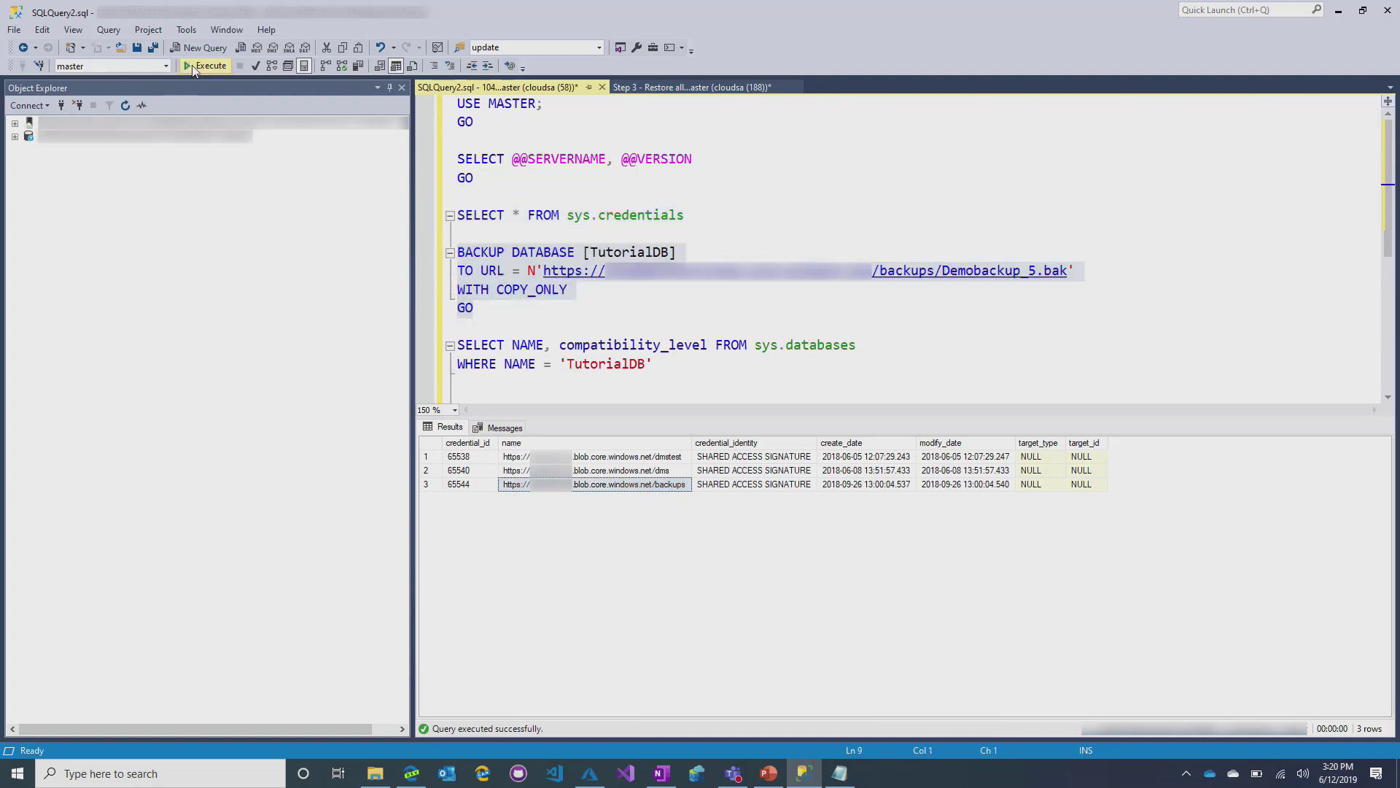
Run the COPY_ONLY backup of TutorialDB to the Demobackup_5.bak blob URL.
click(204, 65)
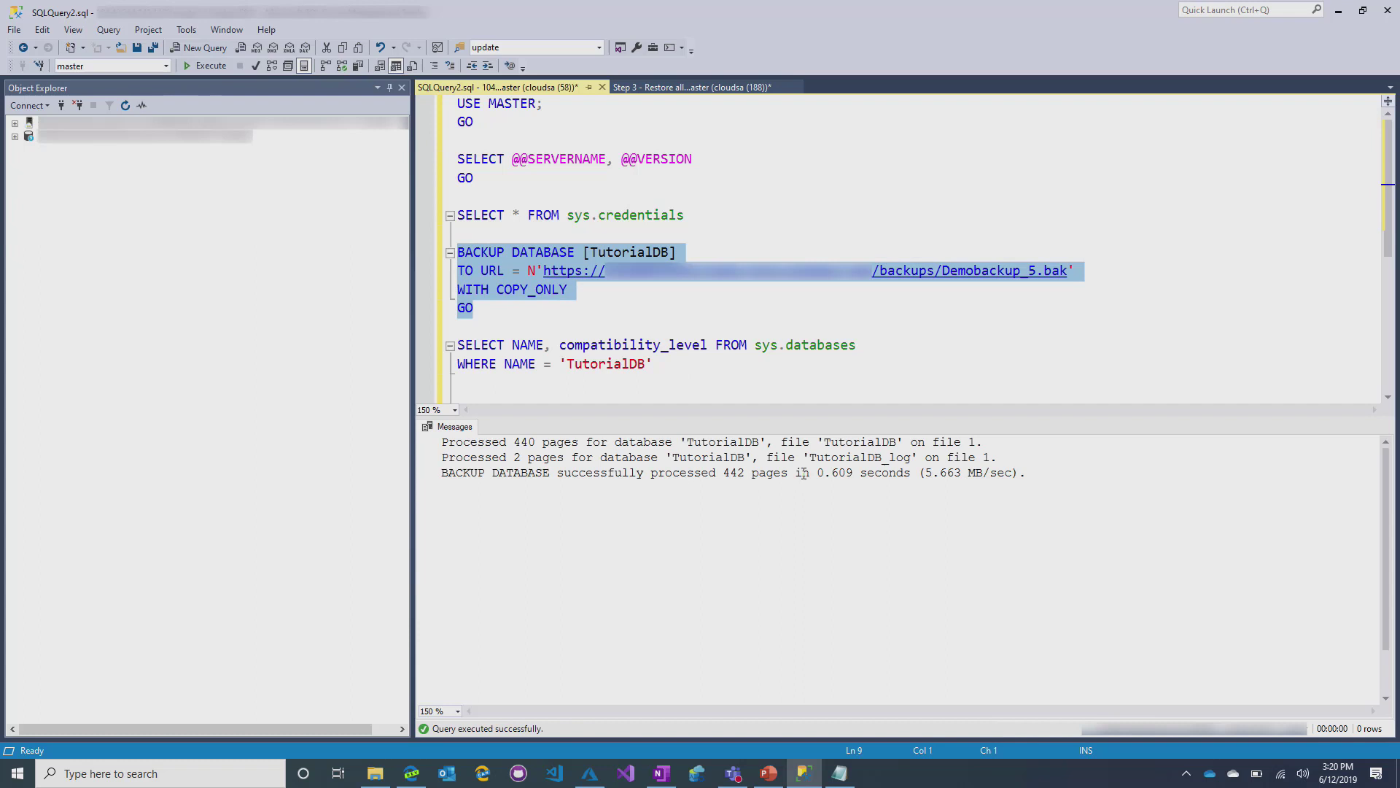
mouse_move(575, 252)
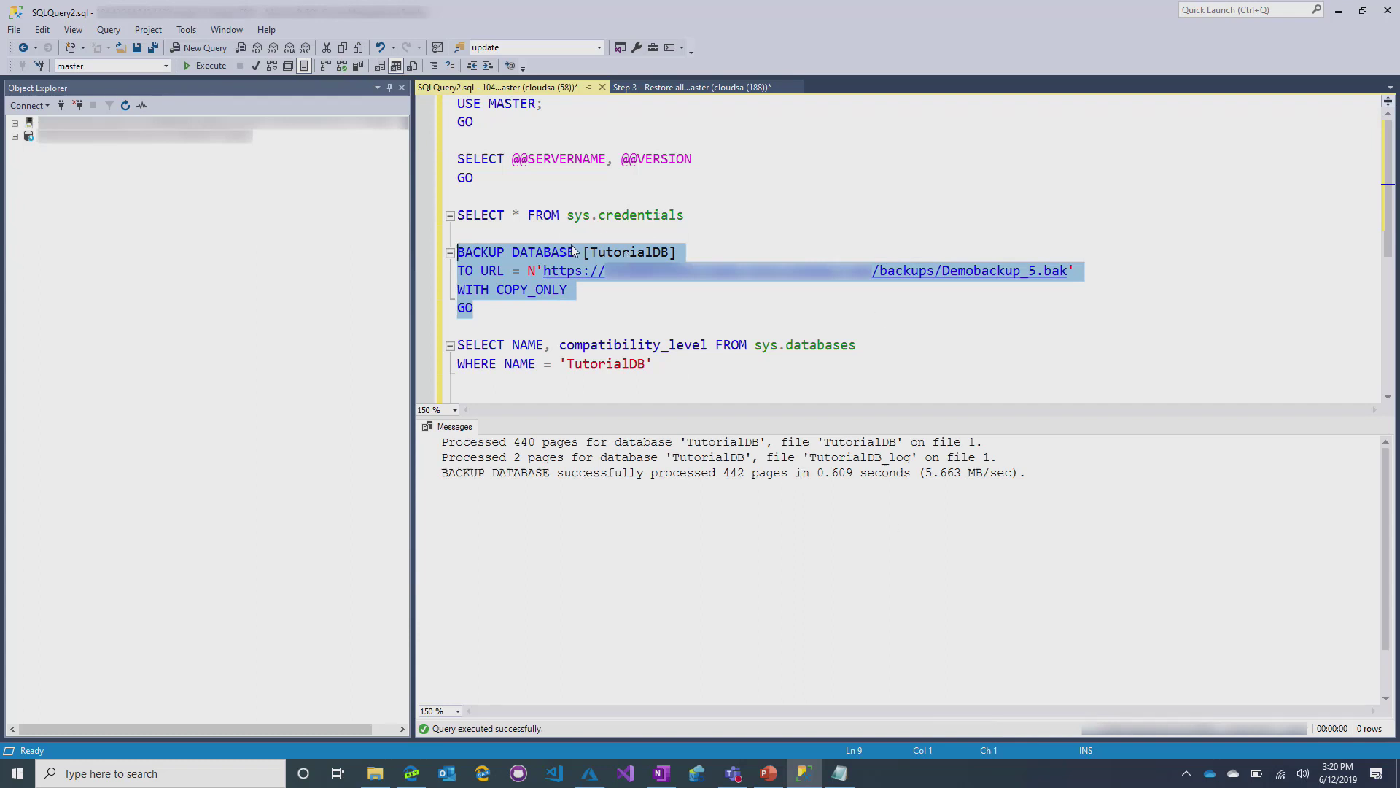
mouse_move(971, 271)
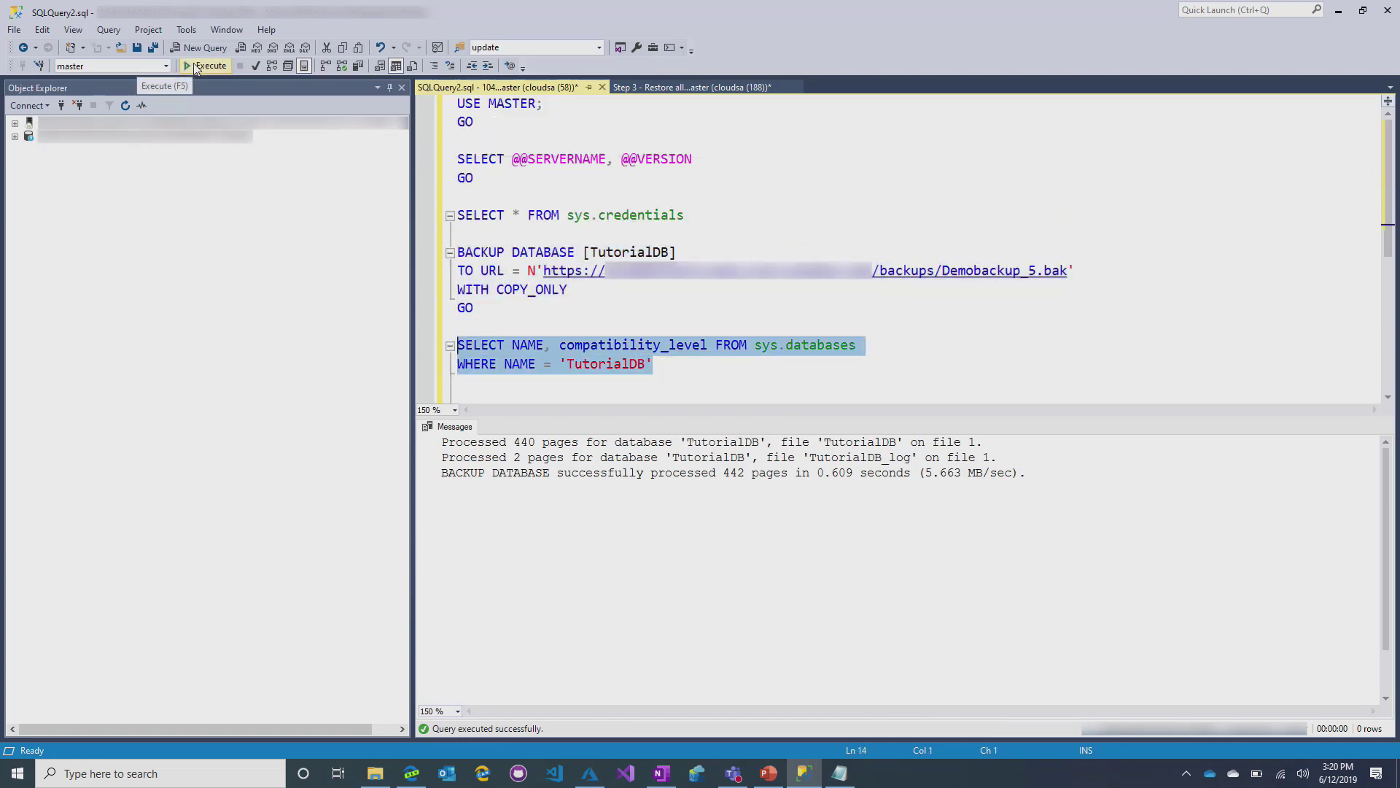
Confirm TutorialDB's compatibility level is 110, then move to the 'Step 3 - Restore all databases' script.
click(206, 65)
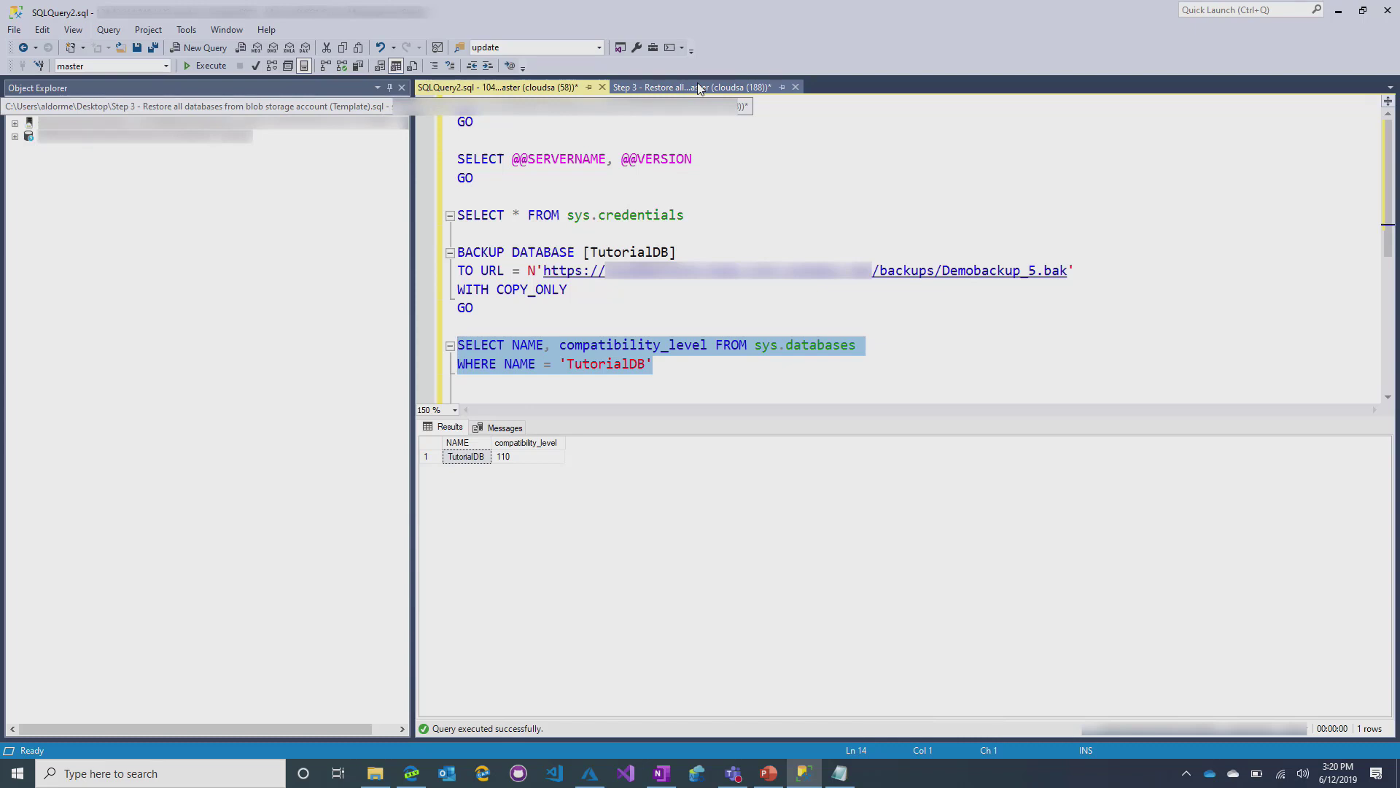
click(691, 87)
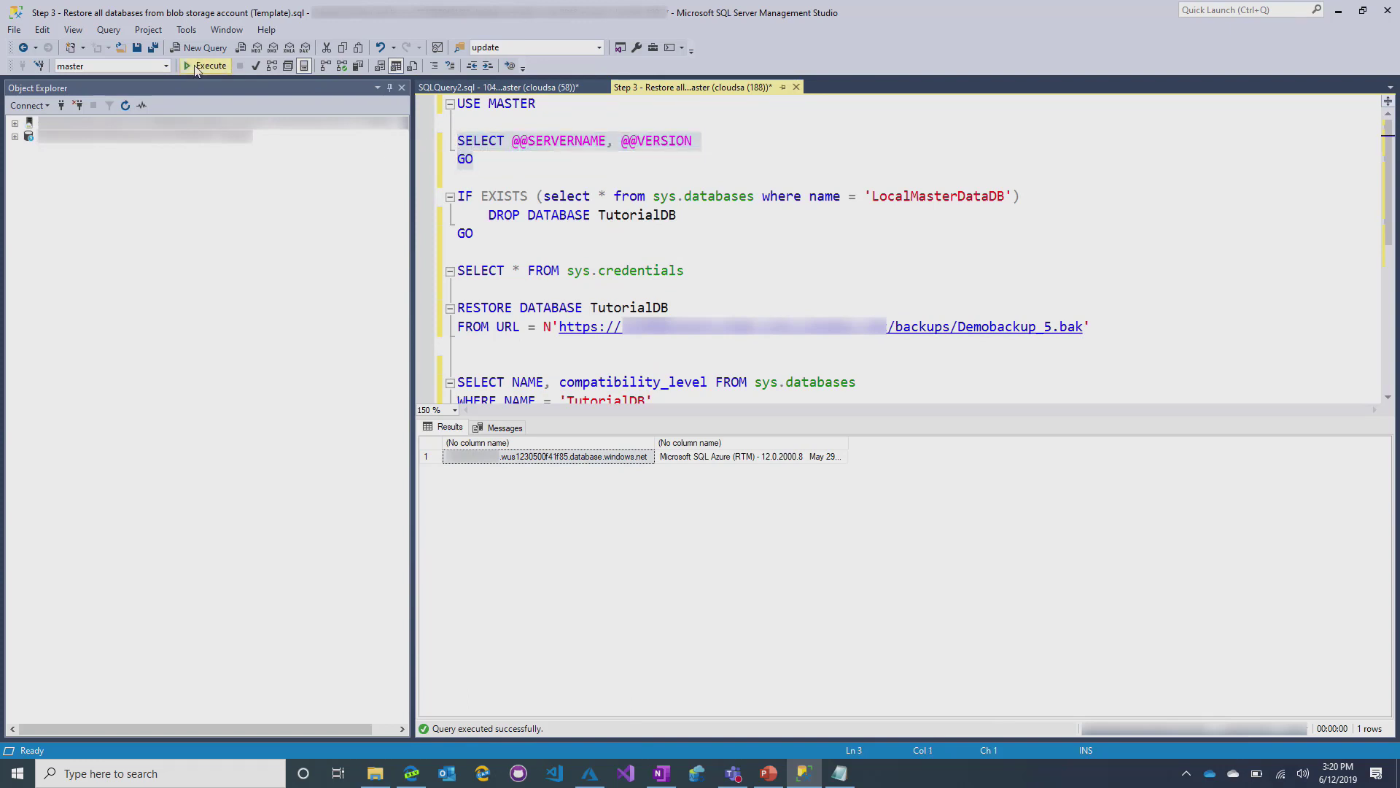
click(547, 456)
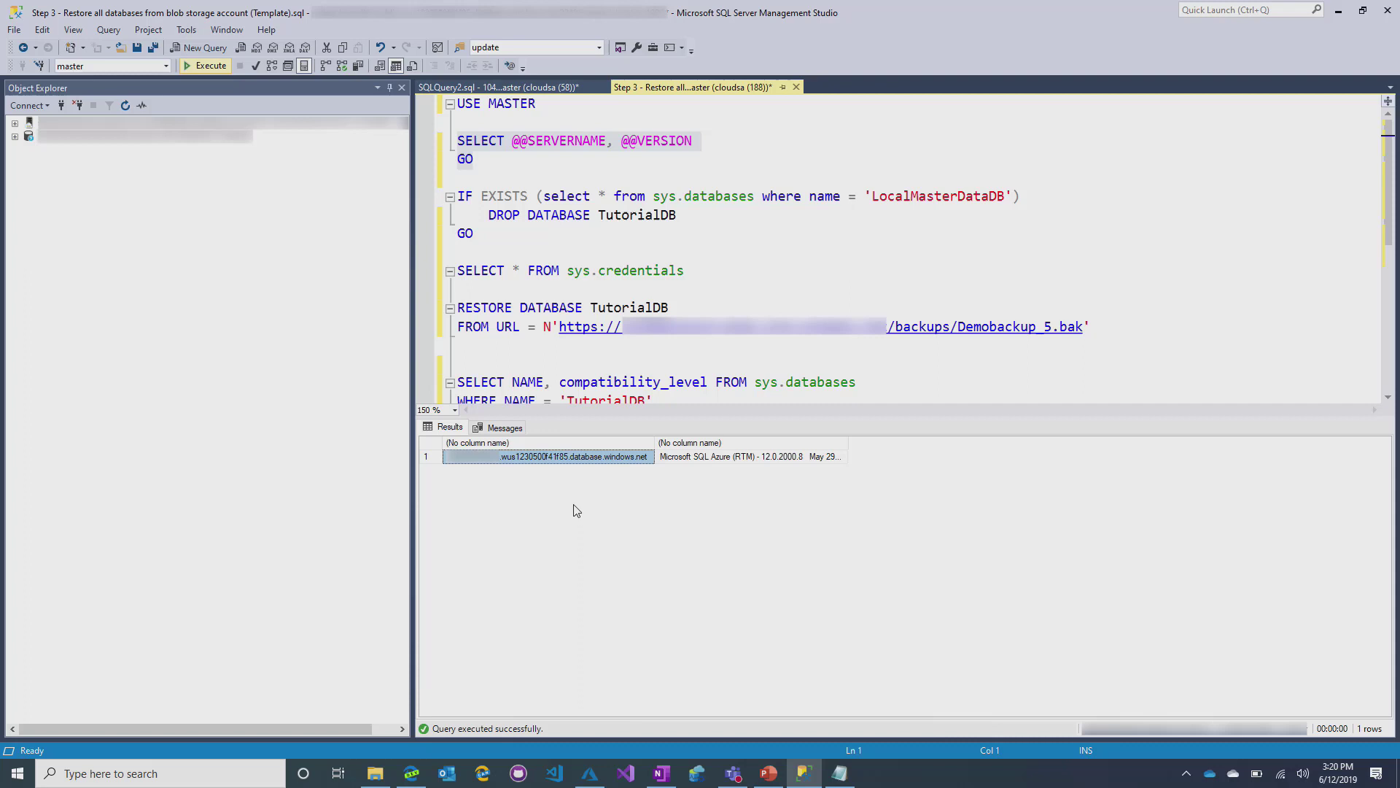
mouse_move(719, 482)
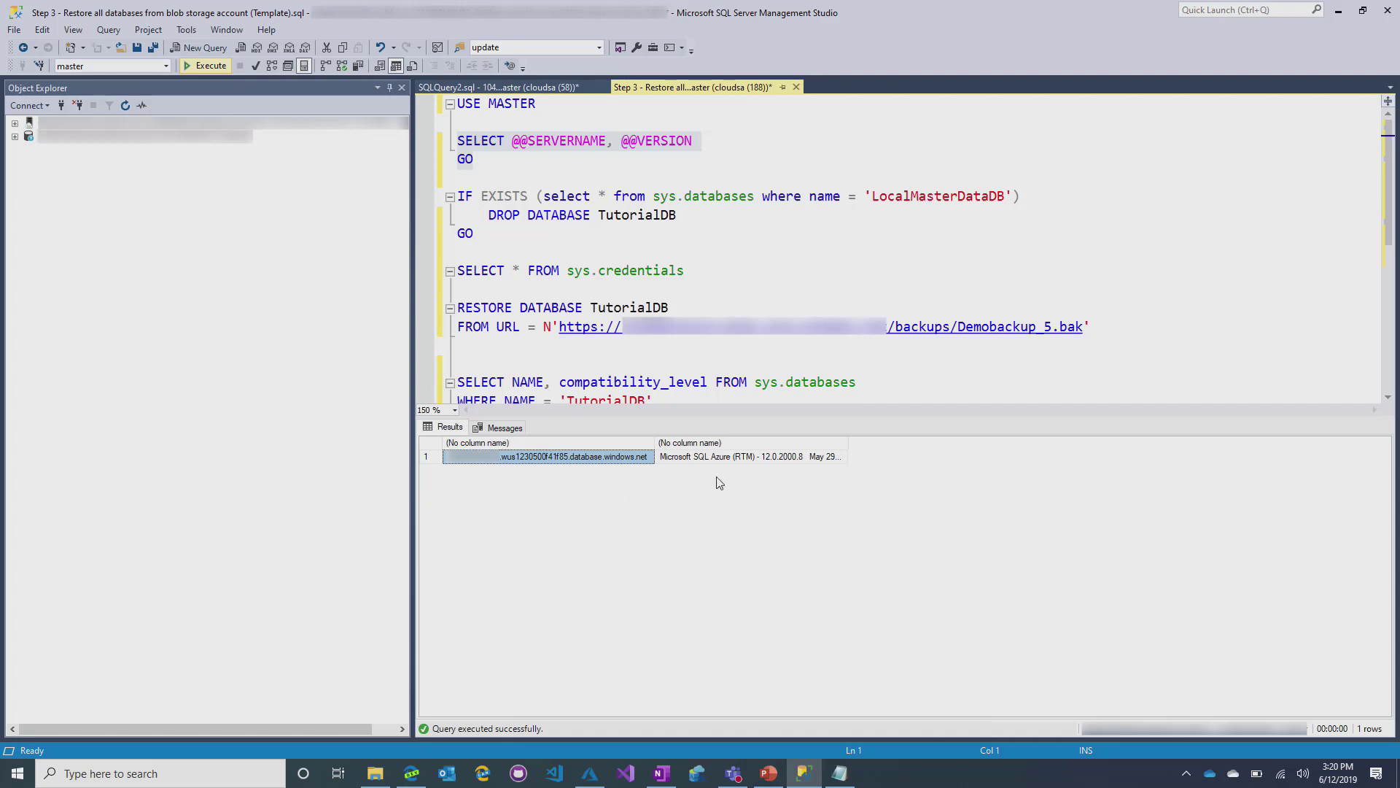
click(749, 456)
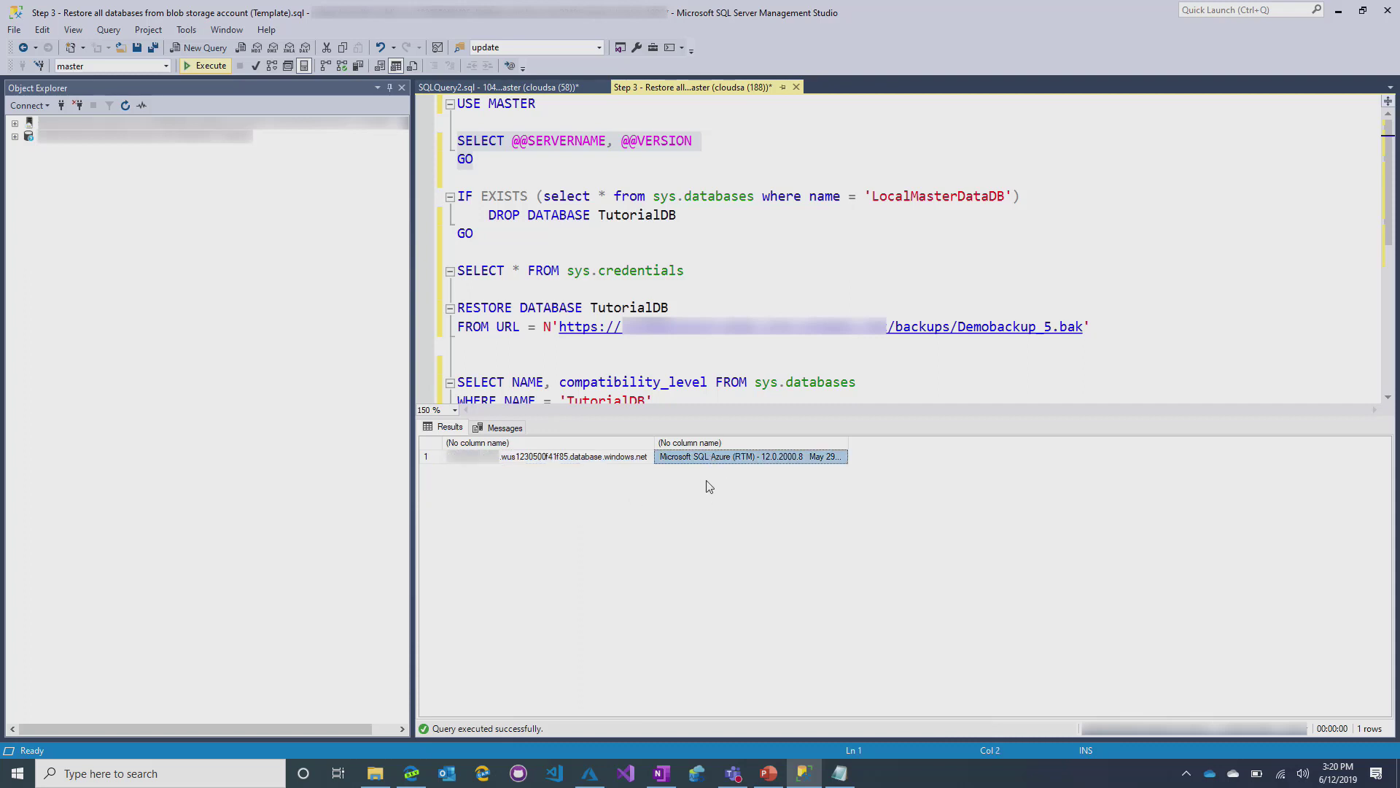
mouse_move(690, 471)
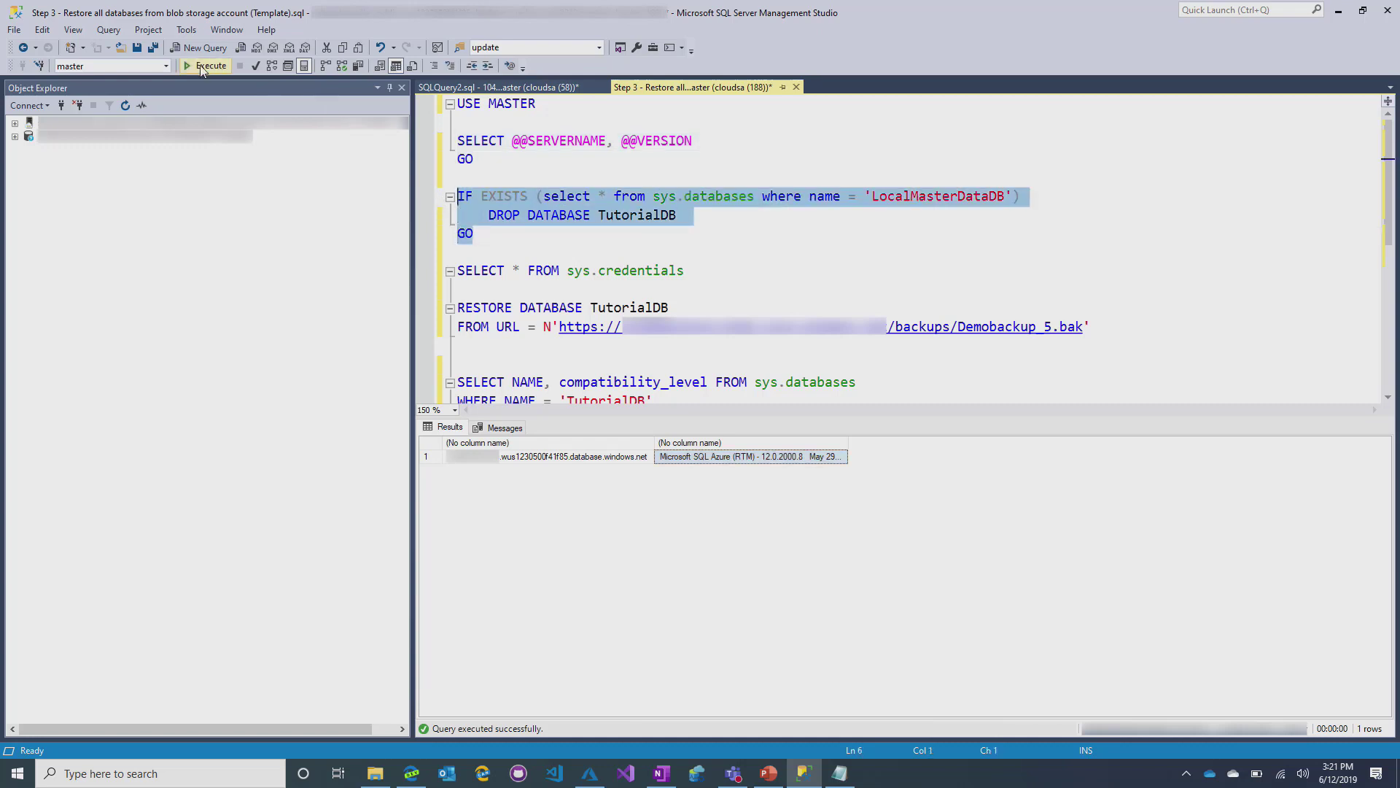
Drop TutorialDB if it exists and list the Managed Instance's two SAS credentials.
click(205, 65)
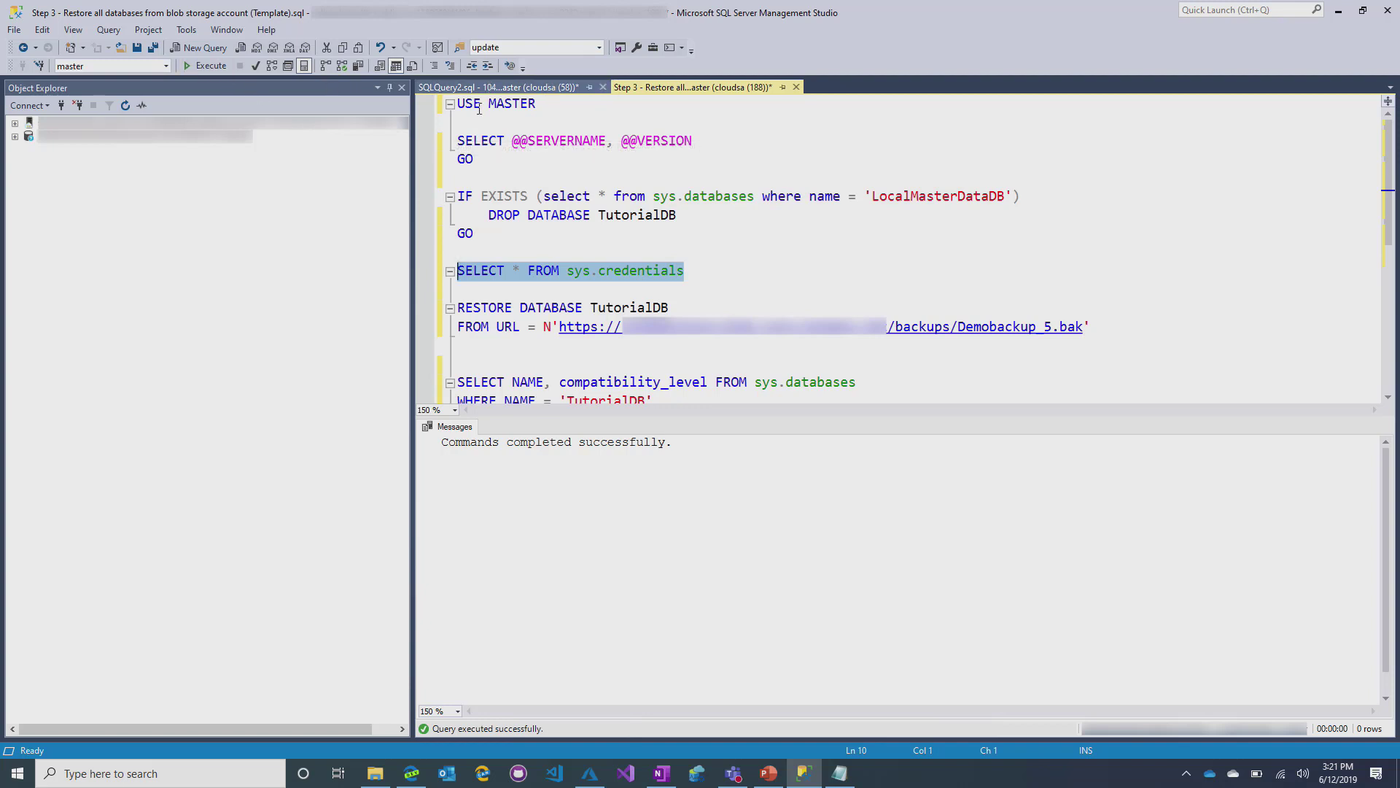
mouse_move(212, 66)
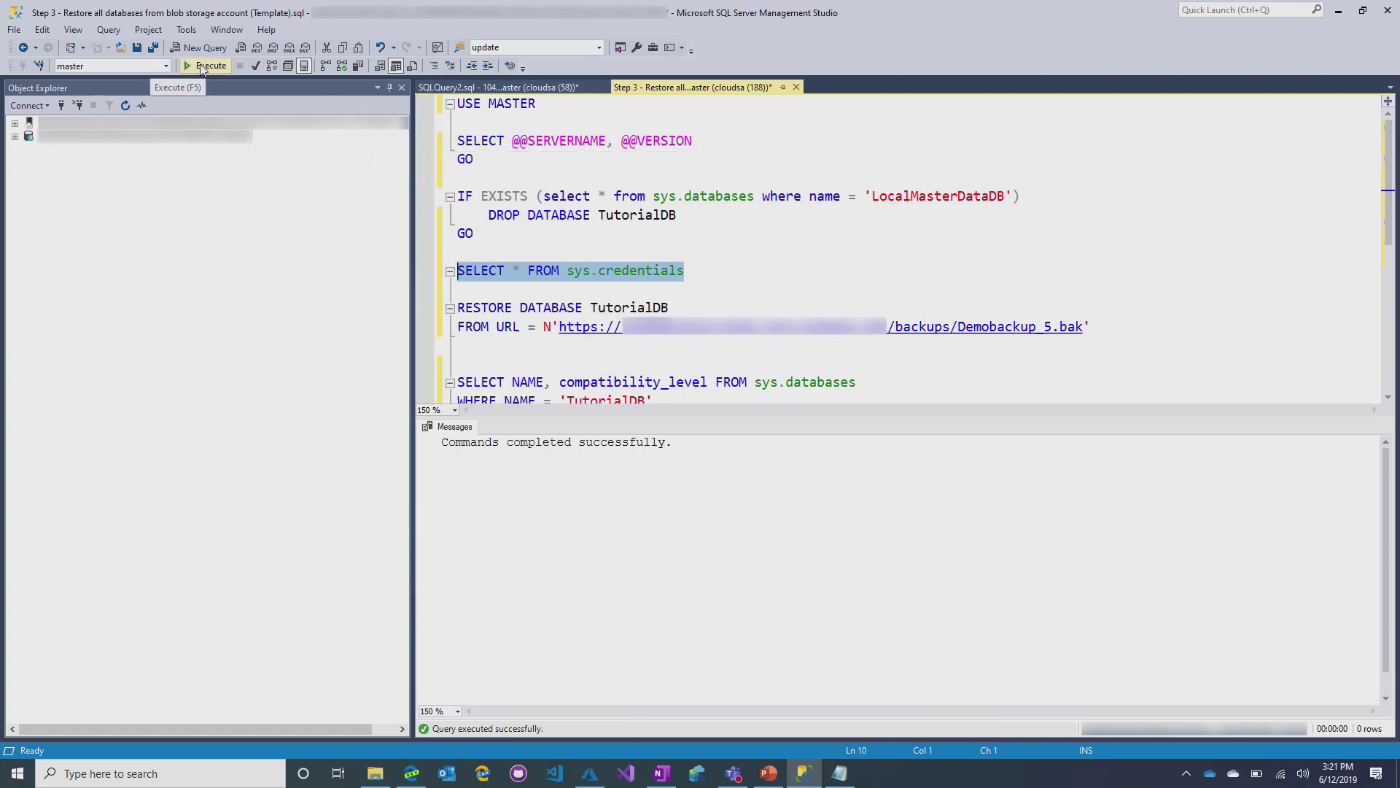
click(206, 66)
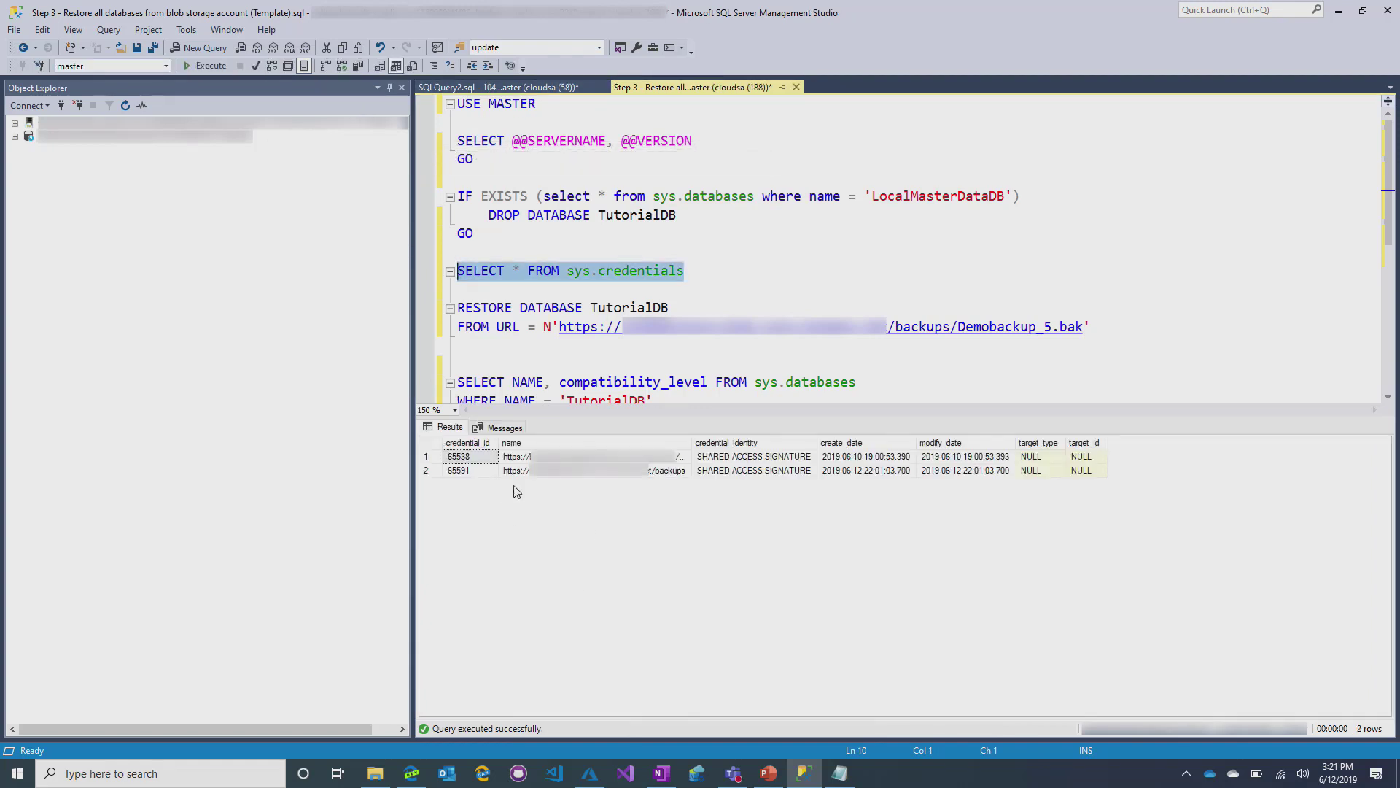
click(593, 471)
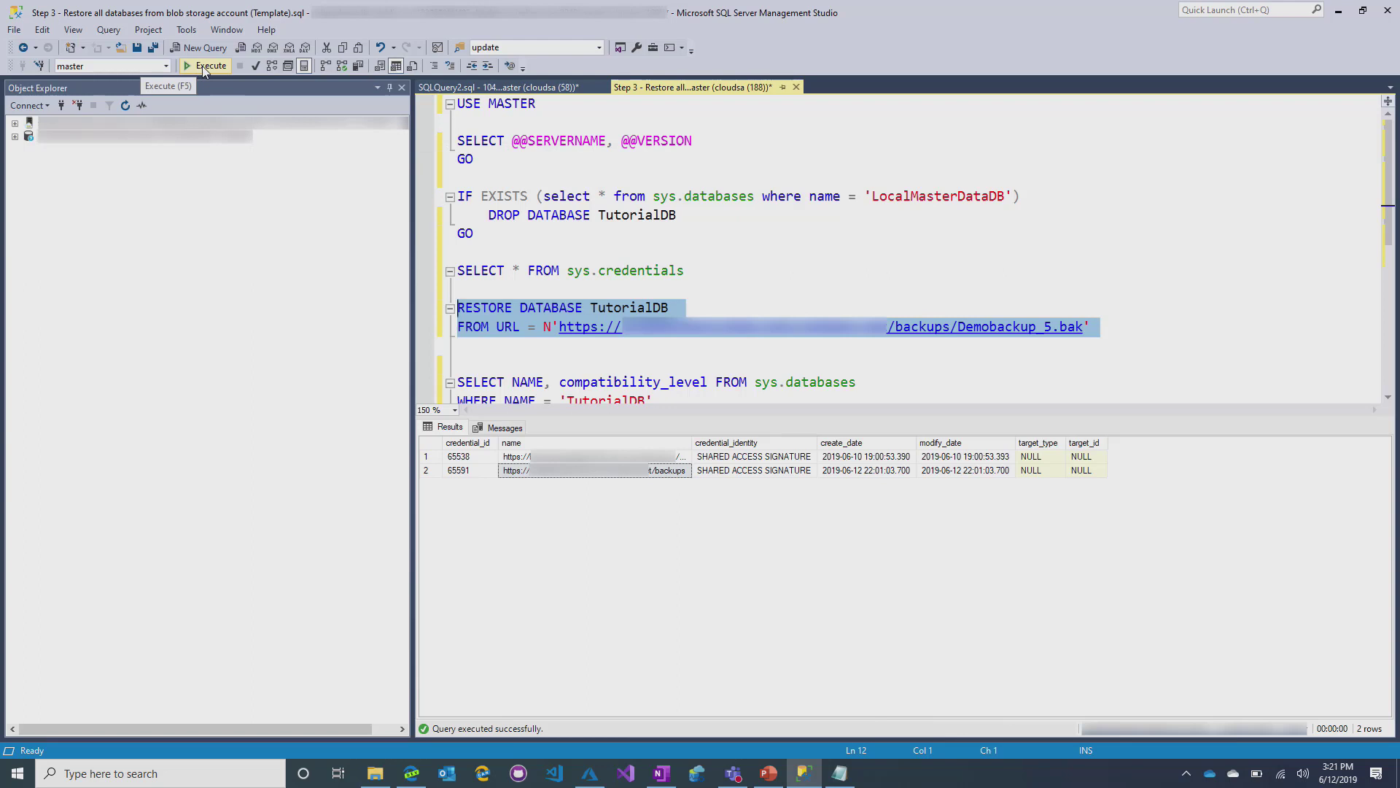
Start RESTORE DATABASE TutorialDB FROM URL with the Demobackup_5.bak blob file.
click(206, 66)
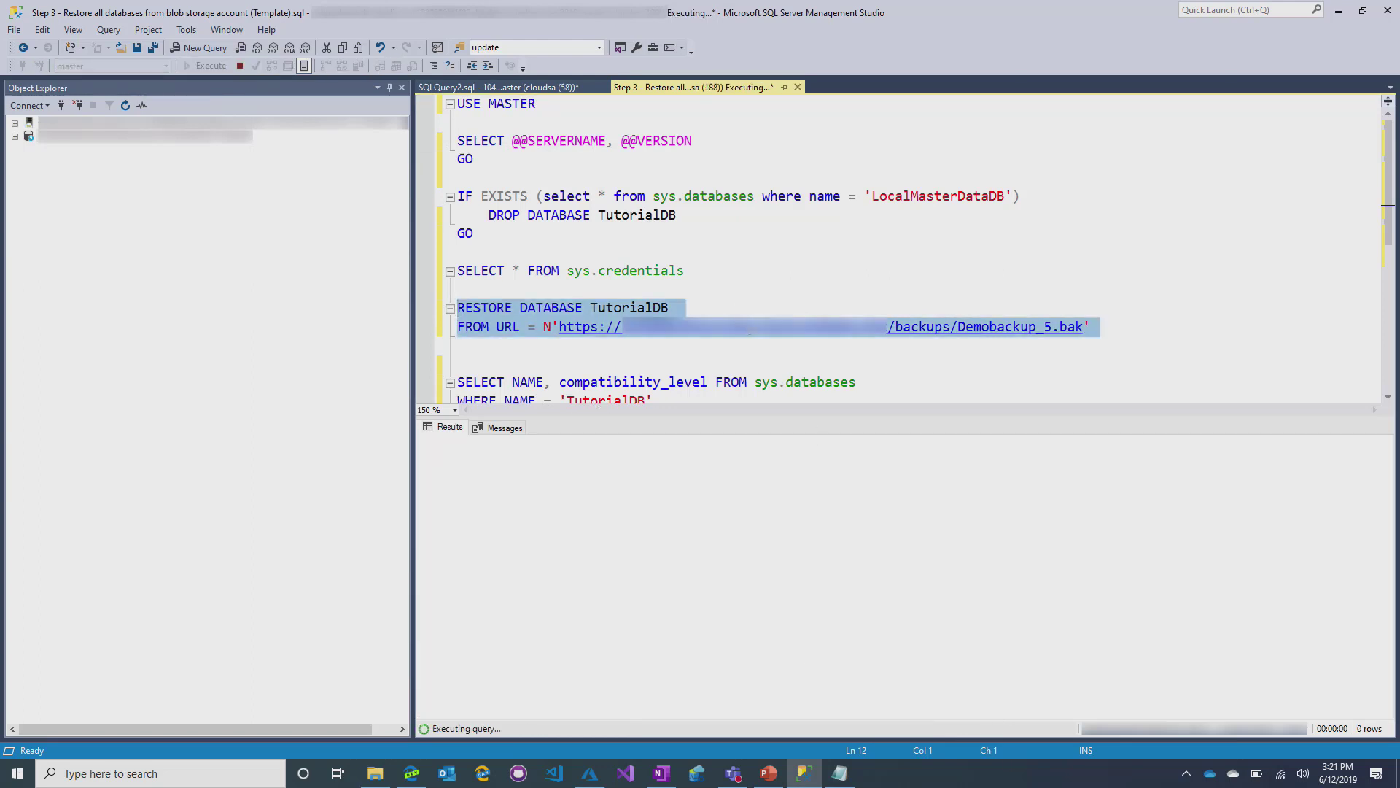
scroll(down, 3)
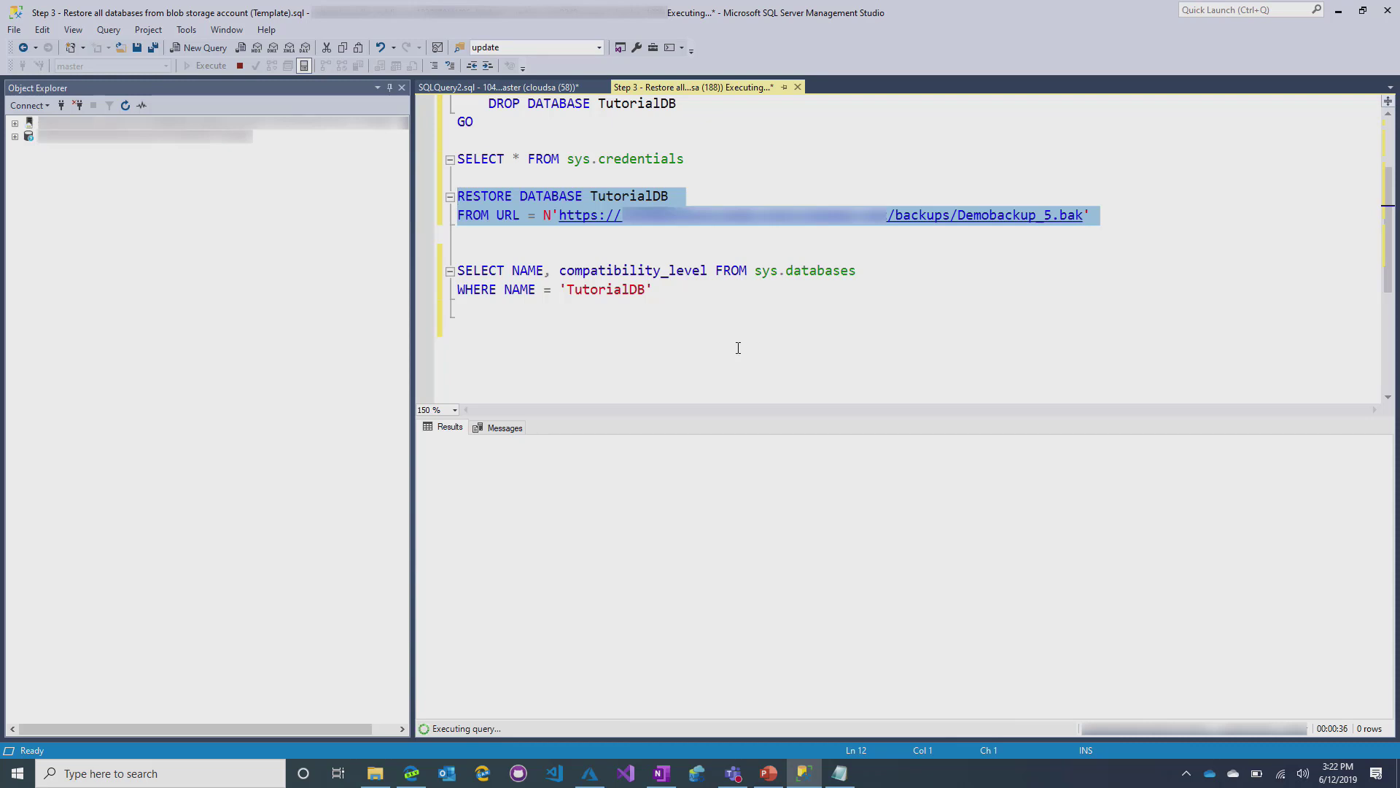
mouse_move(757, 352)
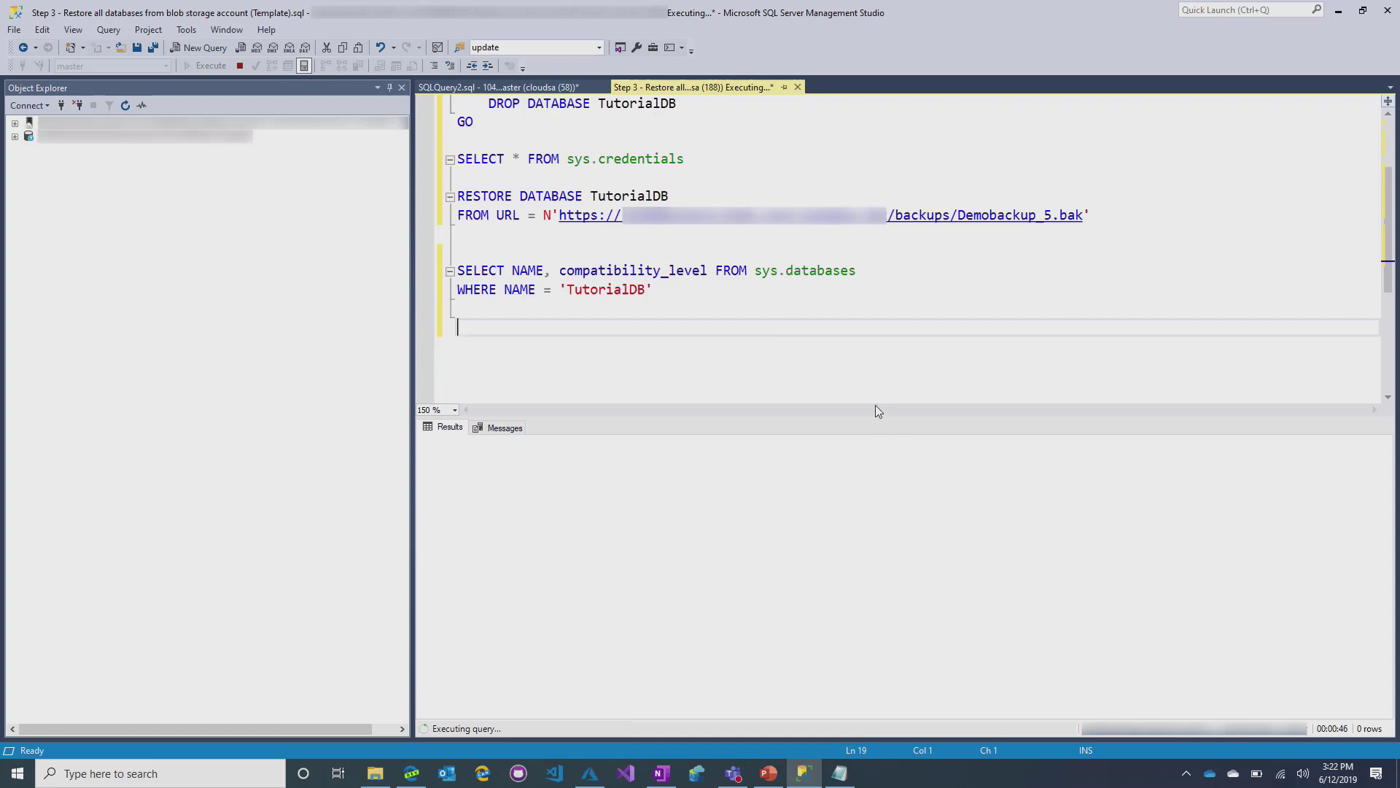
mouse_move(875, 463)
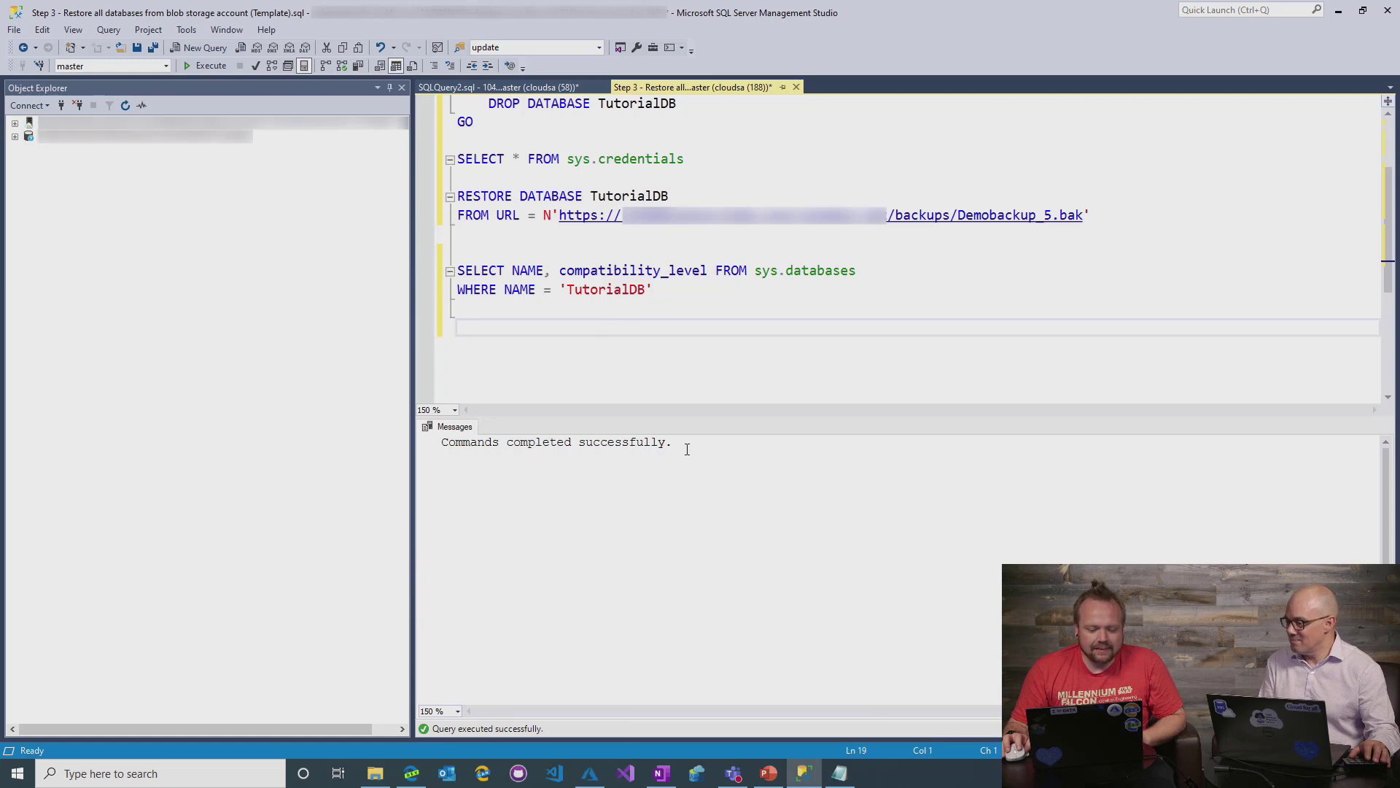
mouse_move(814, 570)
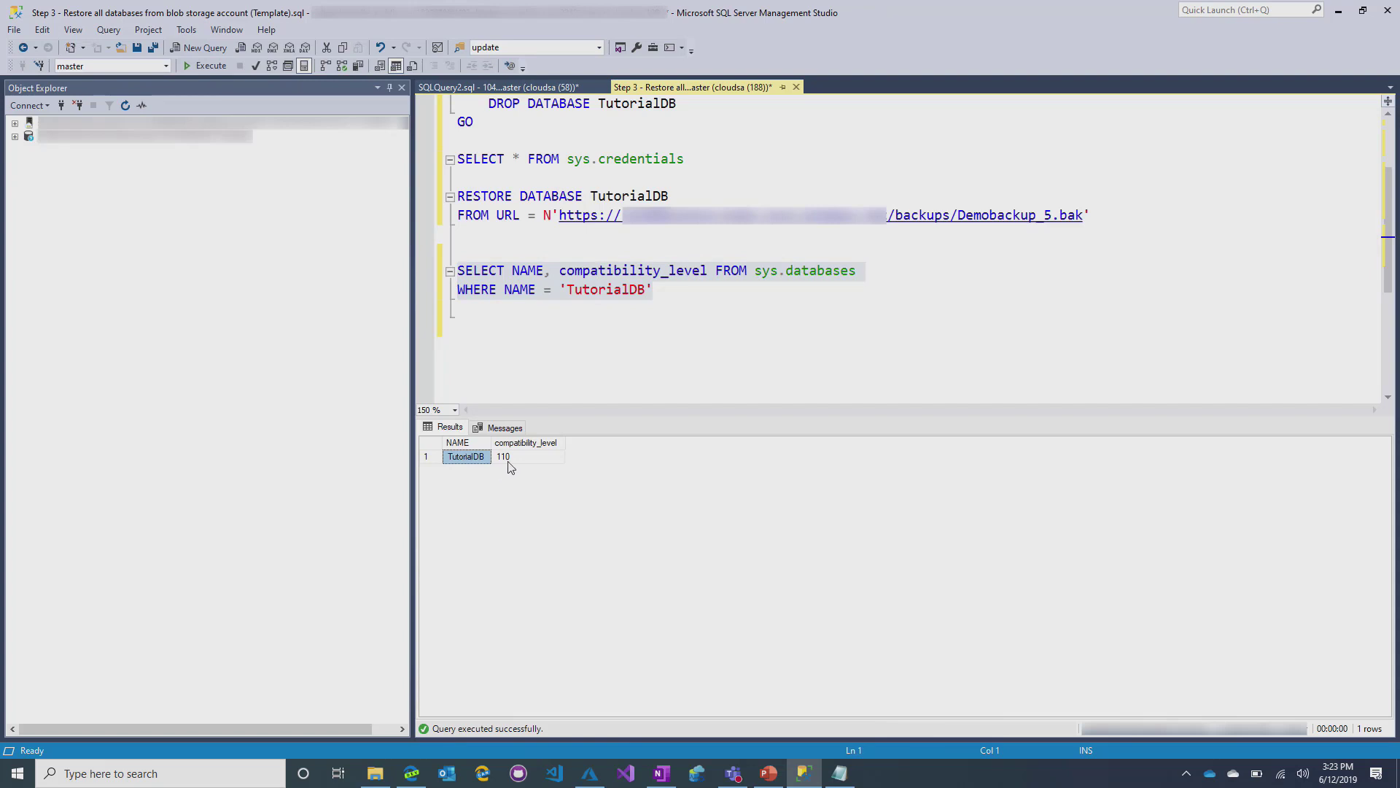
Verify the restored TutorialDB shows compatibility level 110 in the results.
click(527, 456)
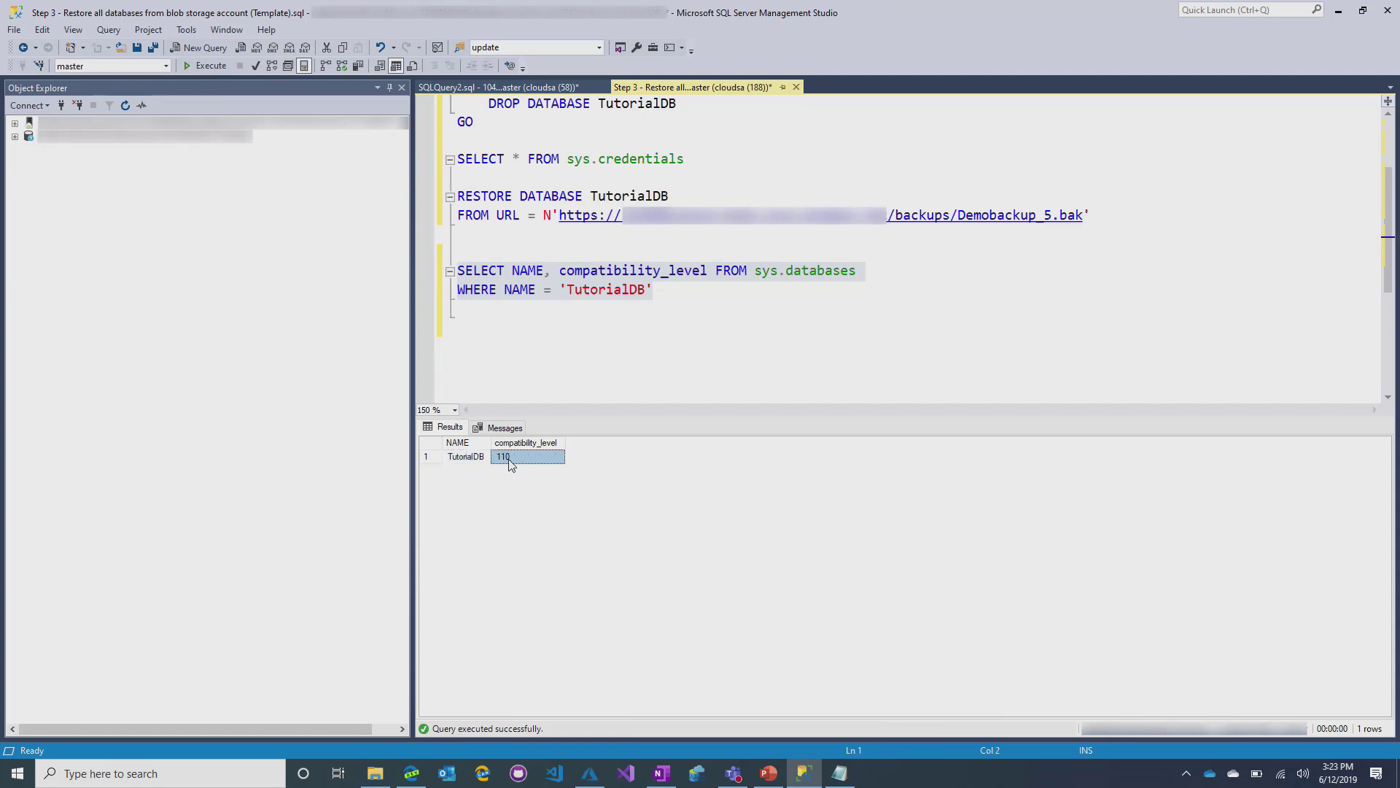